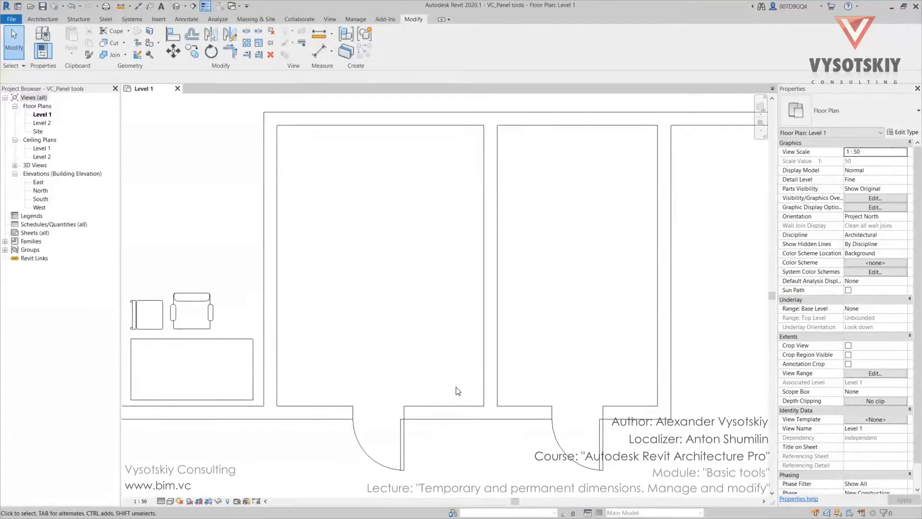
Step: Change the left door's 1138 temporary dimension so it sits 1200 from the left wall
click(376, 429)
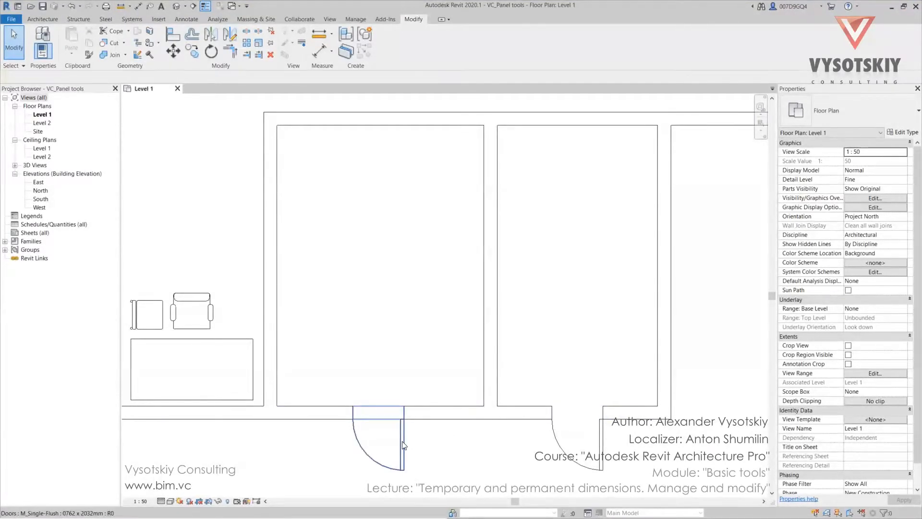
click(402, 443)
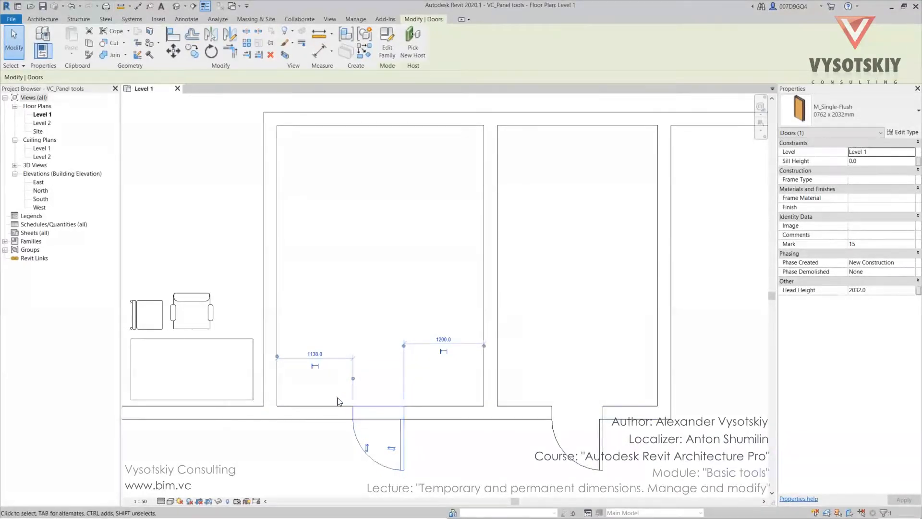
click(314, 353)
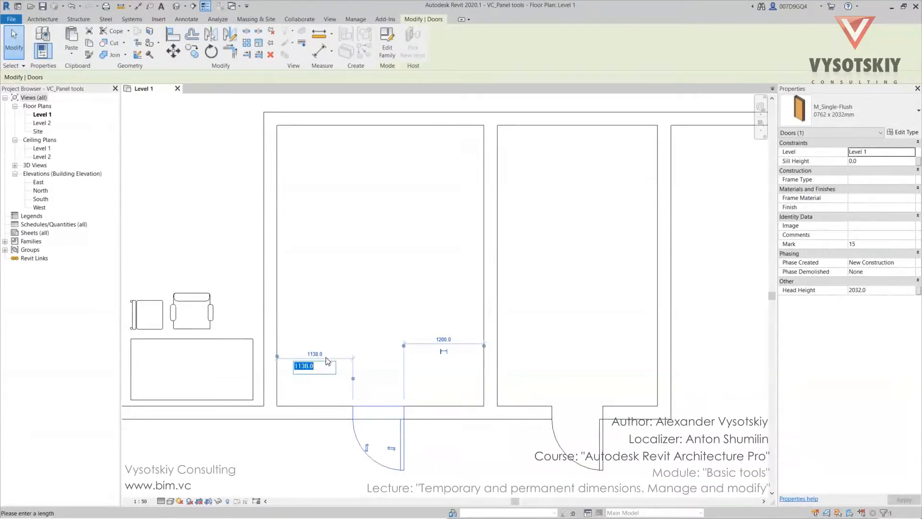
text(=300)
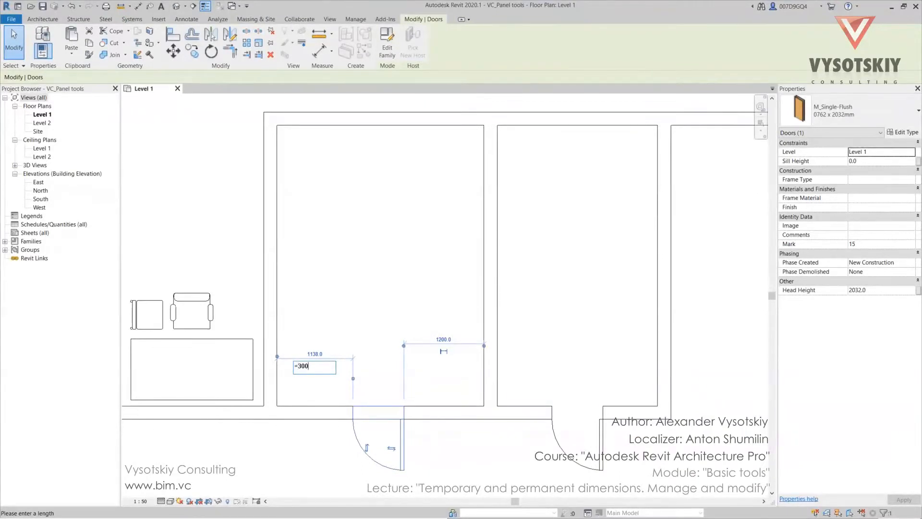
text(*)
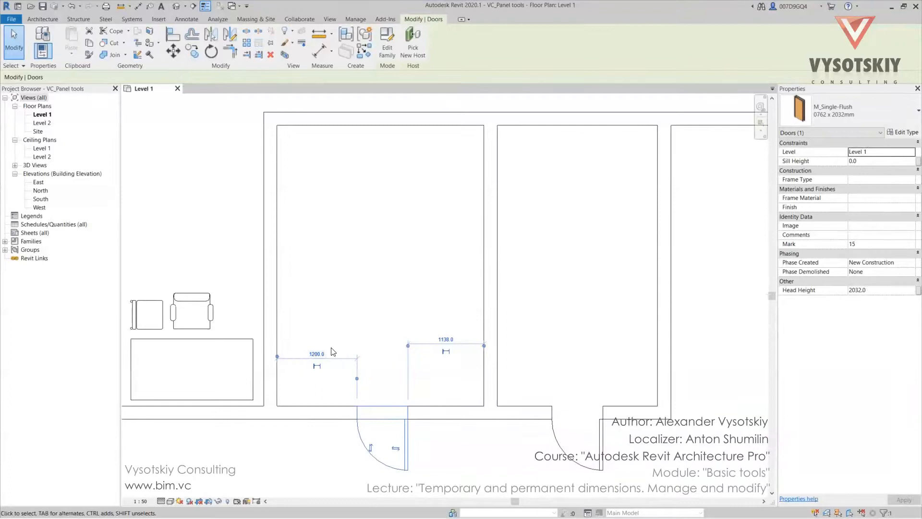
click(331, 443)
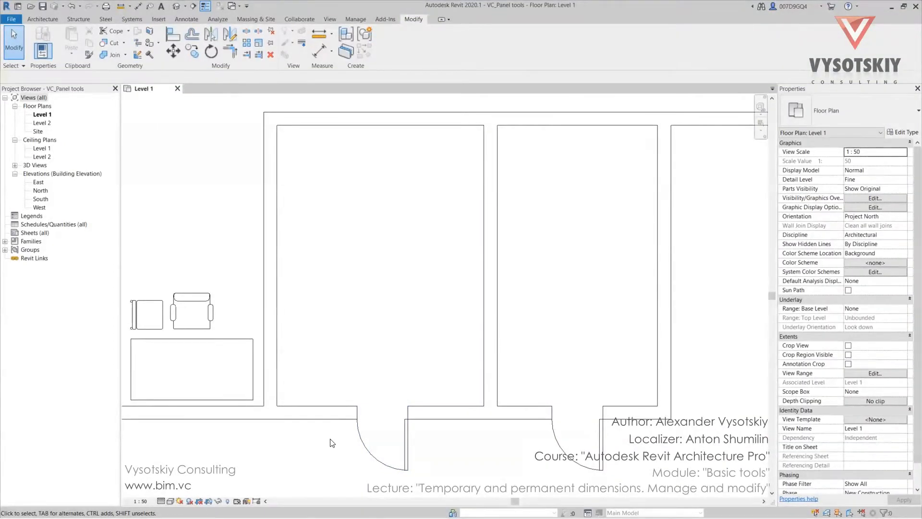
mouse_move(328, 453)
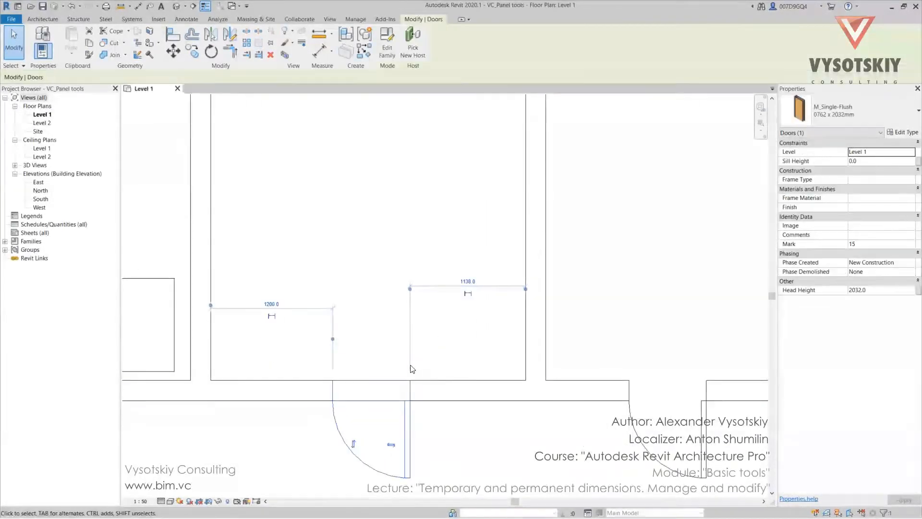
Step: Select the left door to display its 1200 and 1138 temporary dimensions
click(388, 443)
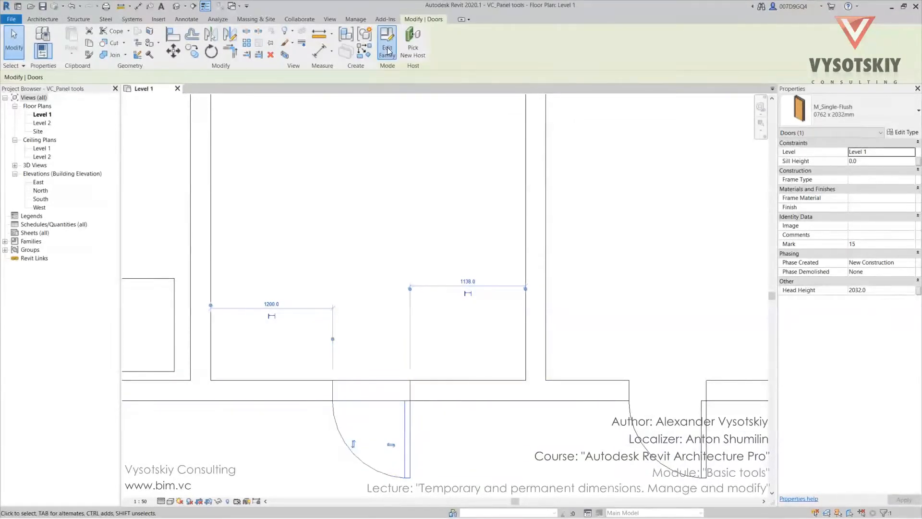
Step: Open the door family's Ground floor view, then close the View 1 and Ground floor tabs
click(386, 41)
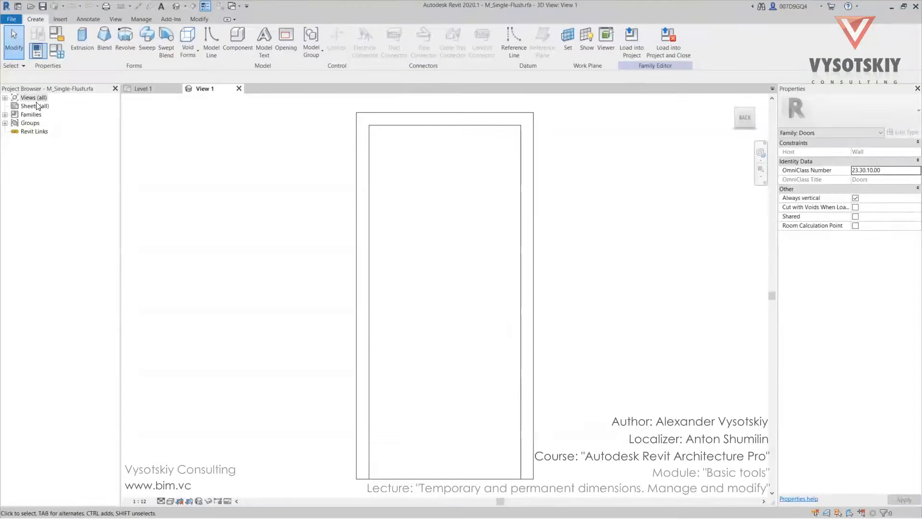
double_click(50, 115)
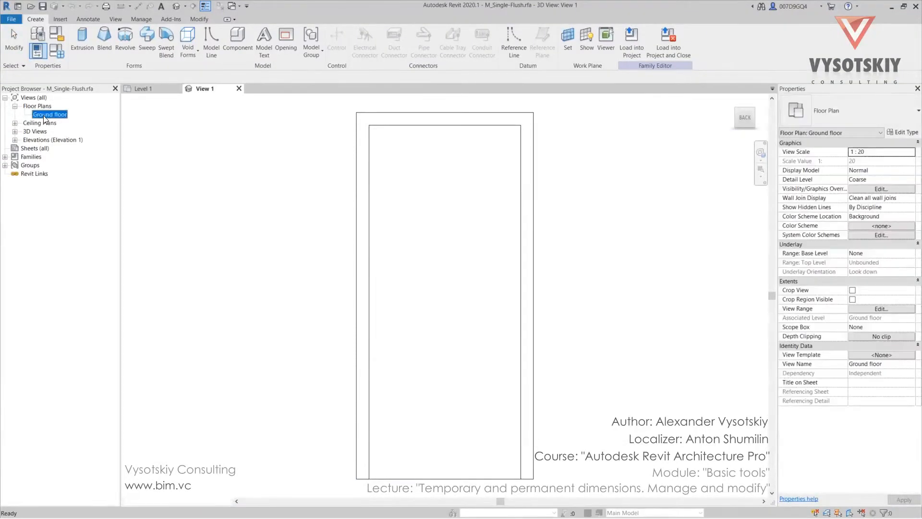
double_click(50, 114)
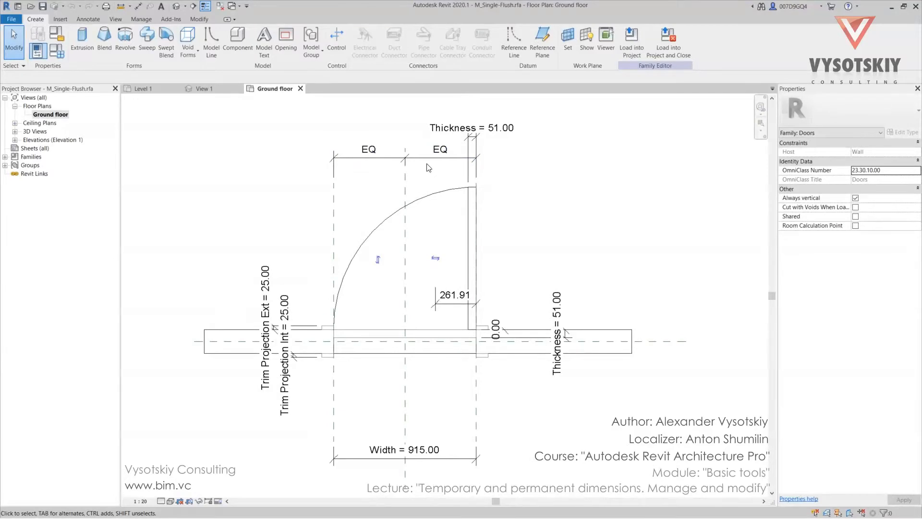
click(476, 240)
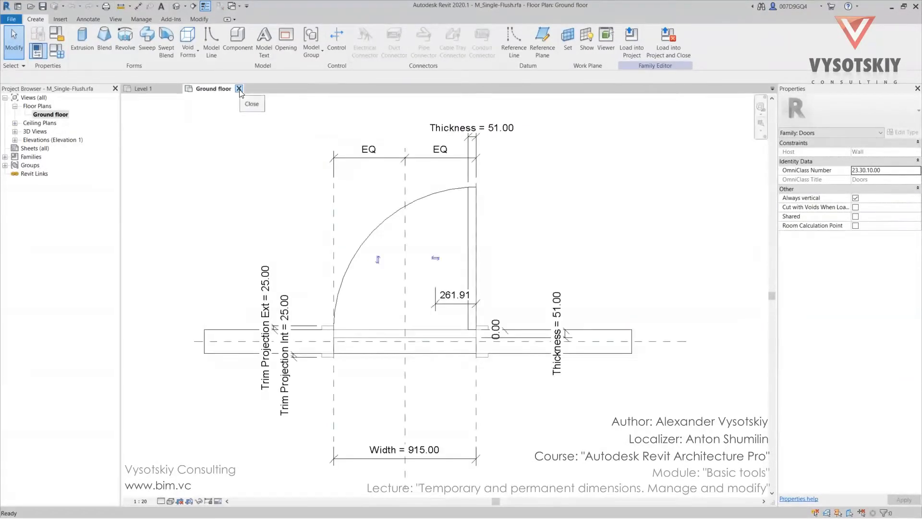
click(238, 88)
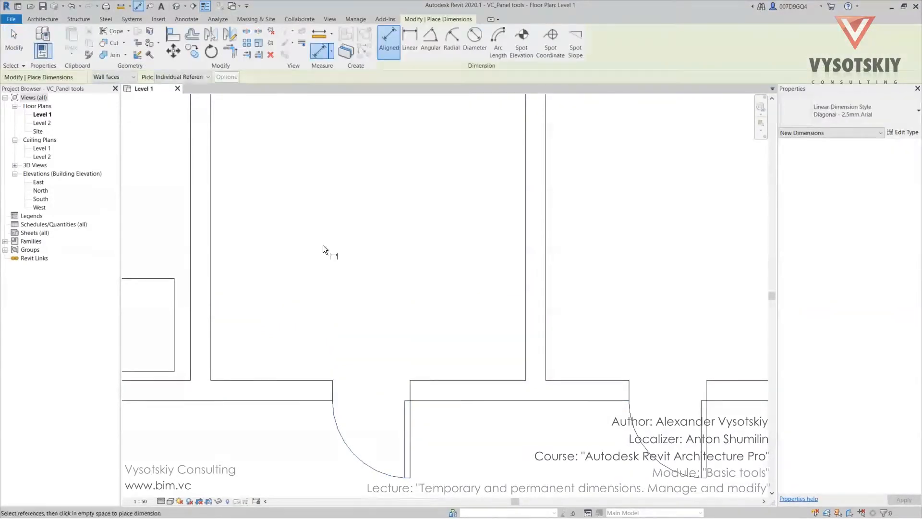
mouse_move(452, 263)
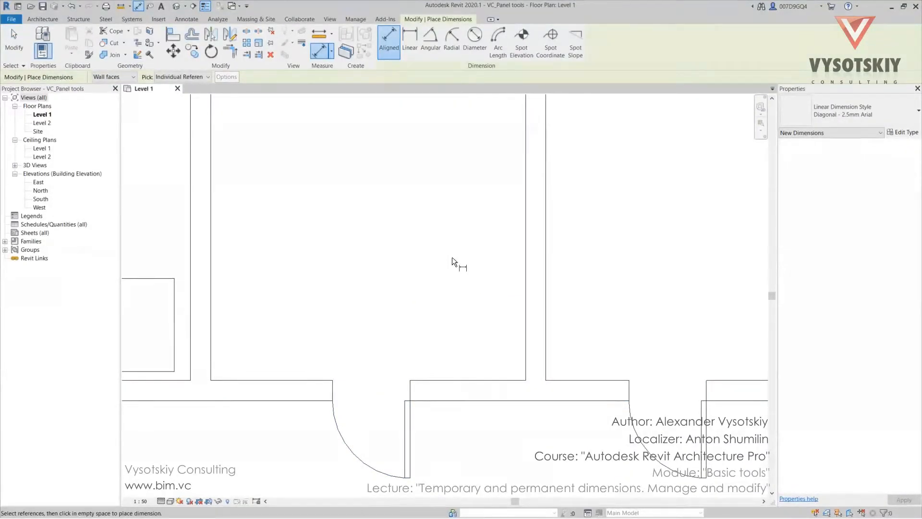
mouse_move(505, 277)
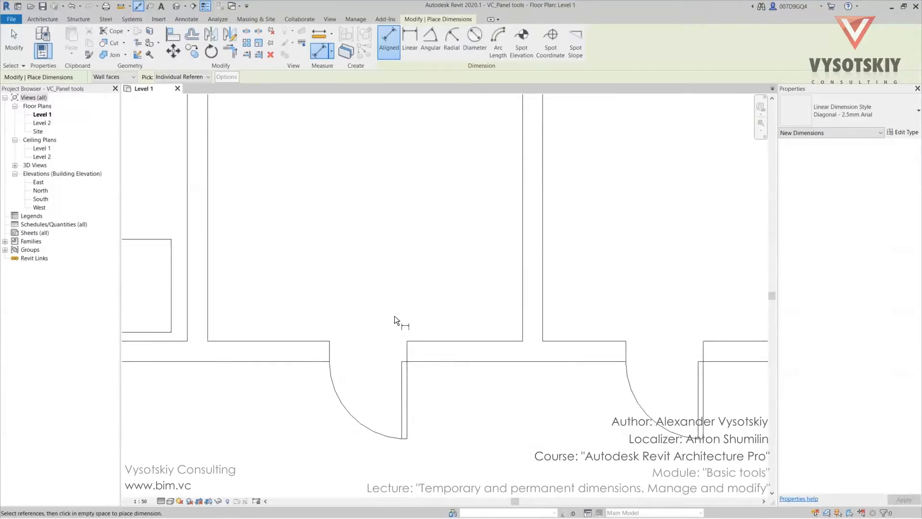
mouse_move(376, 183)
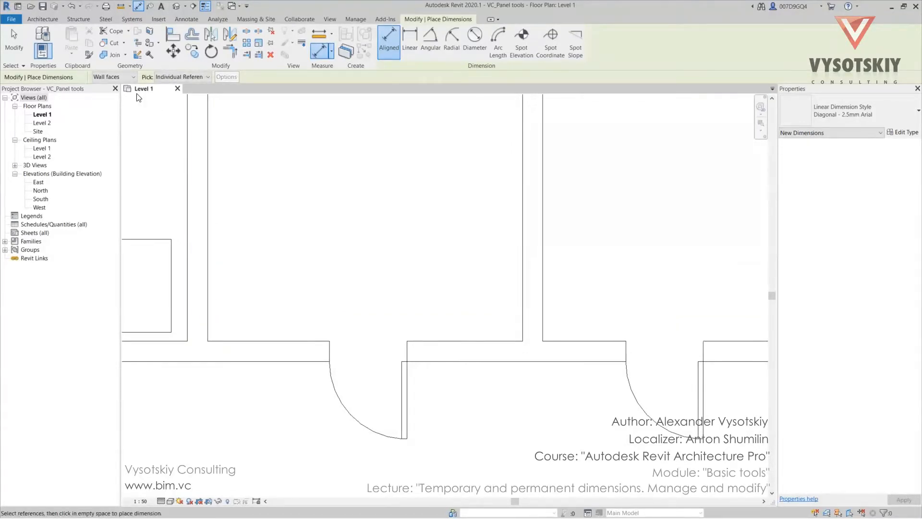
Step: Start an aligned dimension from the left room's wall face
click(112, 76)
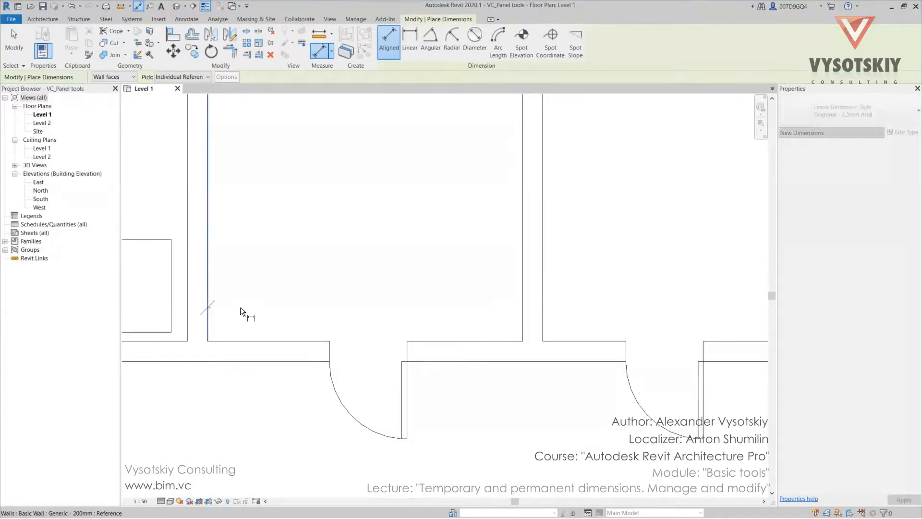
click(329, 309)
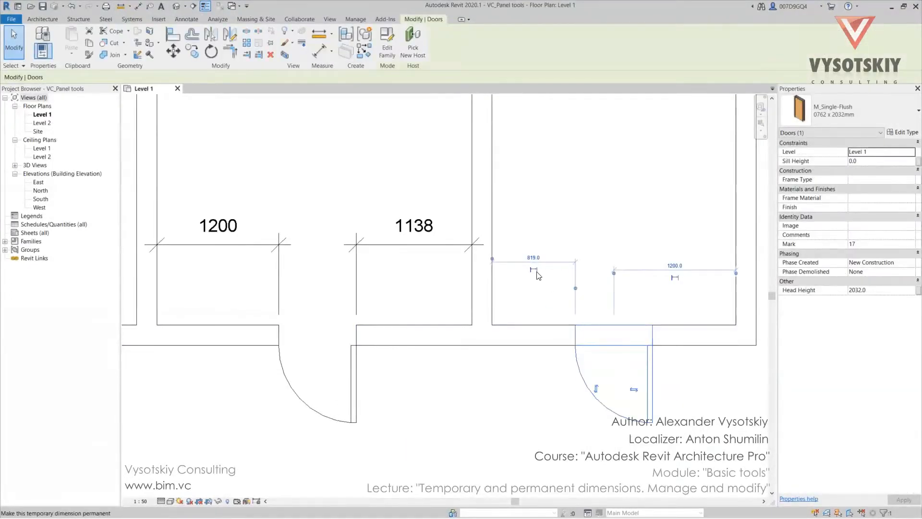
mouse_move(534, 270)
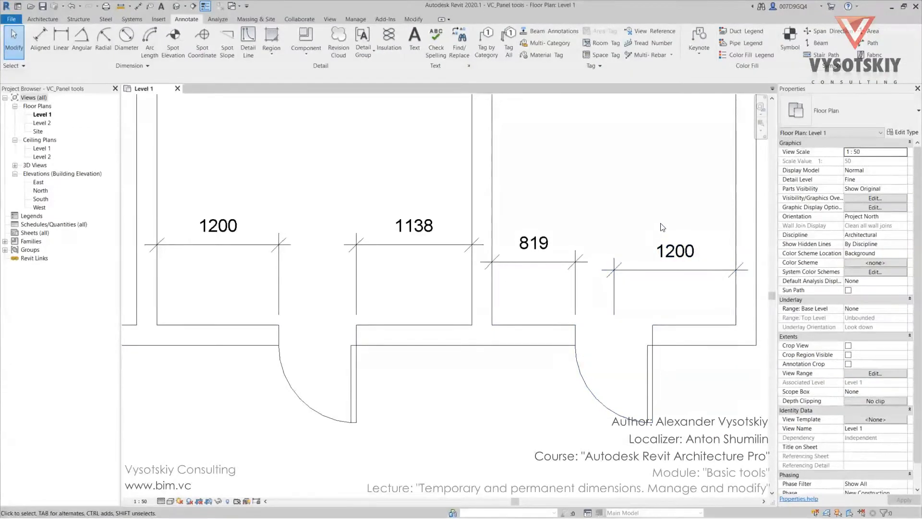
Step: Make the doors' temporary dimensions permanent (1200, 1138, 819, 1200)
click(532, 243)
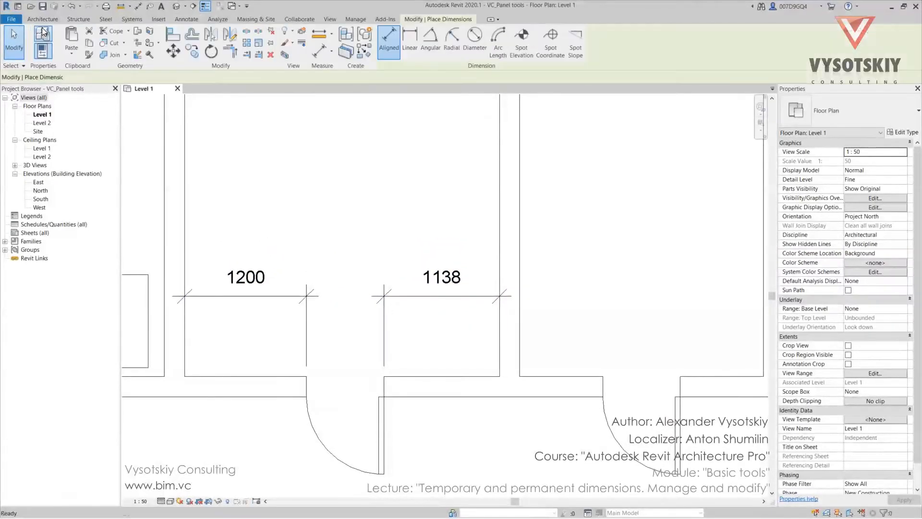
Step: Start an aligned dimension chain measuring 1200, 762 and 1138 across the left door
click(388, 42)
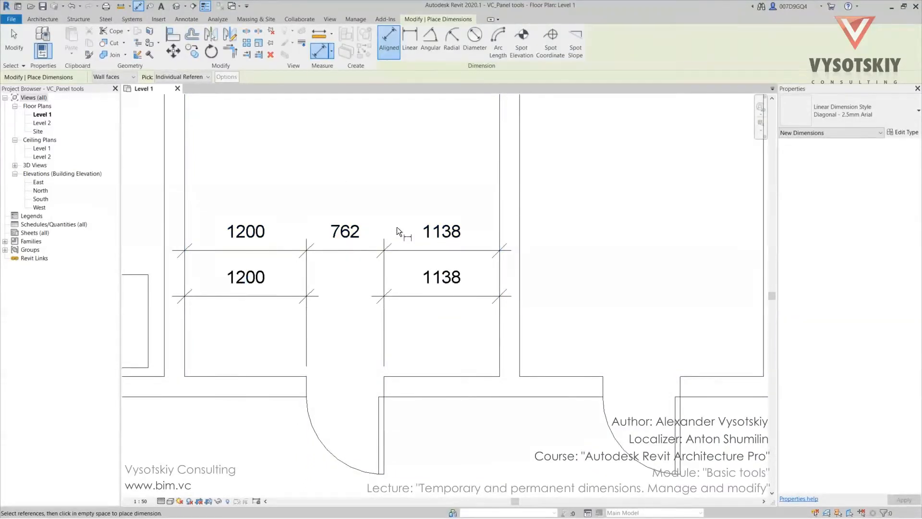
mouse_move(450, 241)
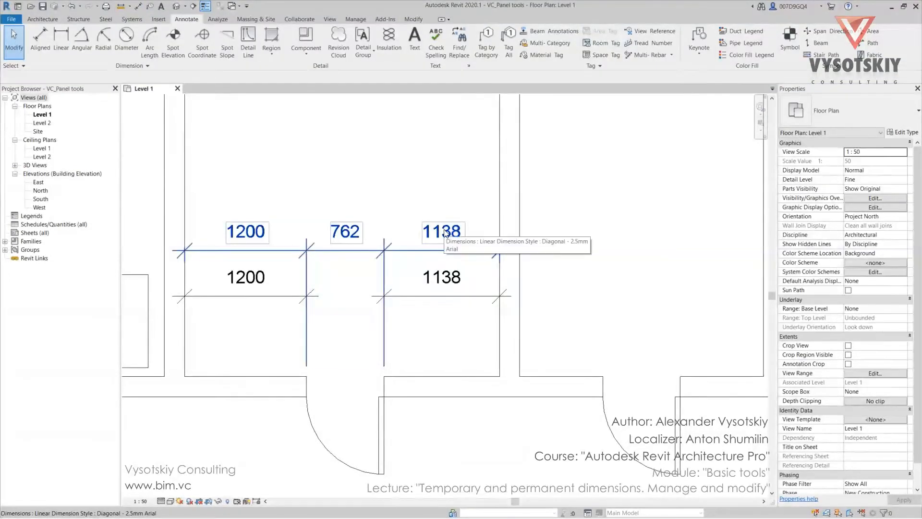
Step: Open the 1138 dimension's text settings and cancel without changes
double_click(442, 231)
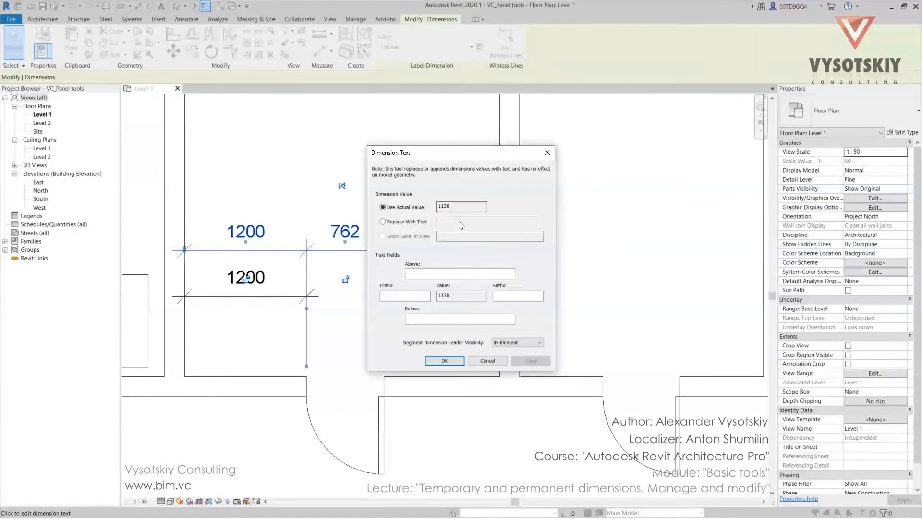
mouse_move(434, 246)
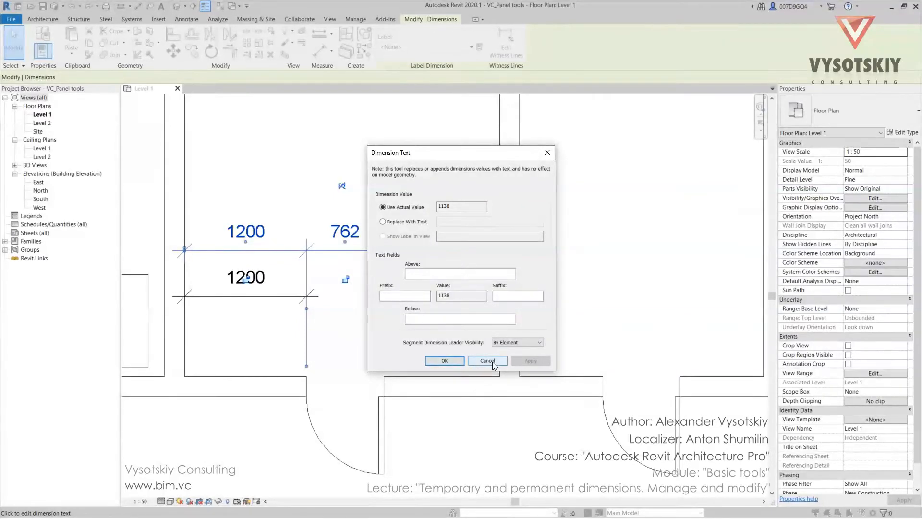
click(444, 360)
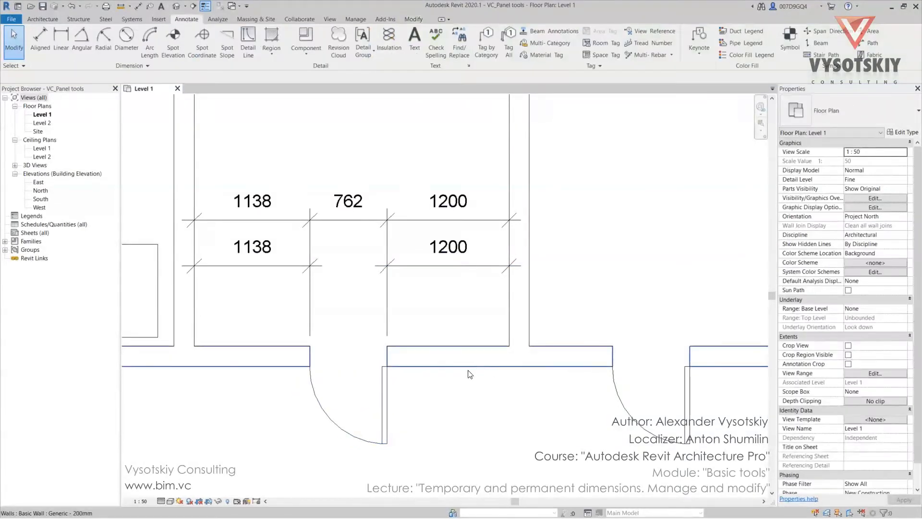
Step: Select the right door to centre it with 819 on each side
scroll(down, 3)
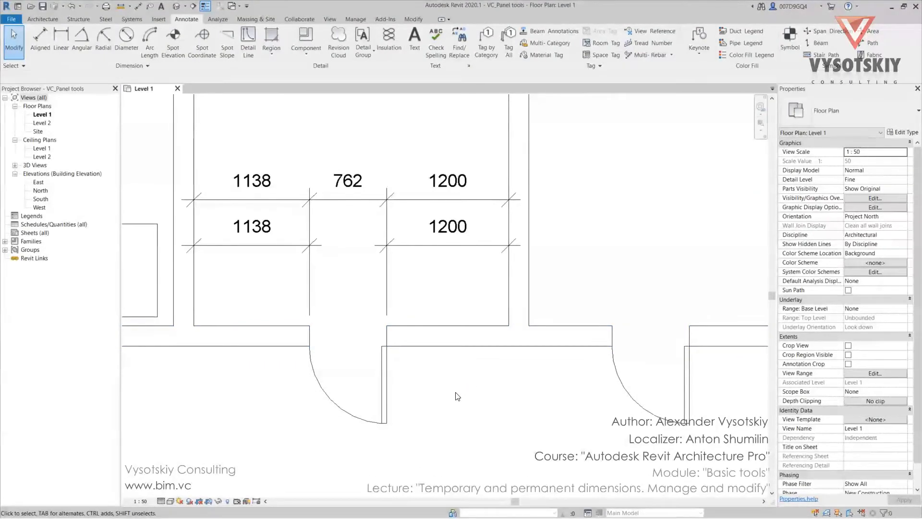
click(347, 353)
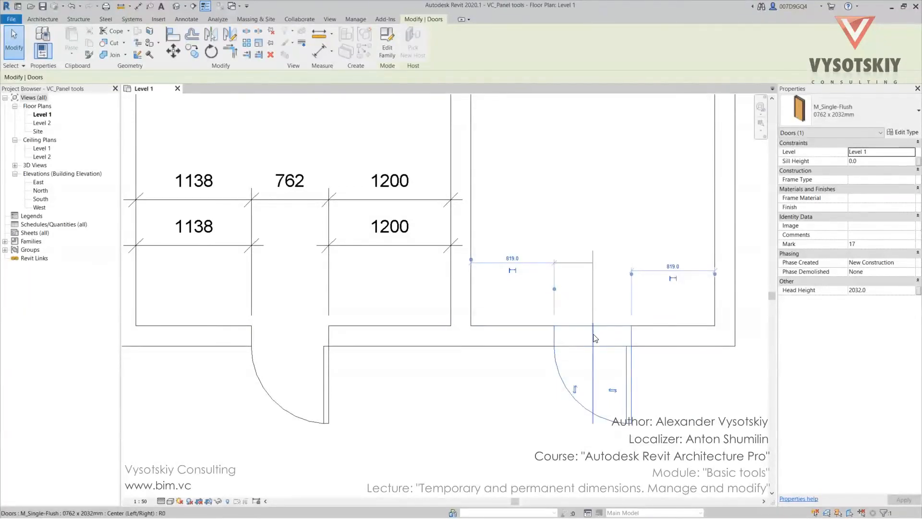
Step: Drop the right door at the centred position and return to Modify
click(186, 18)
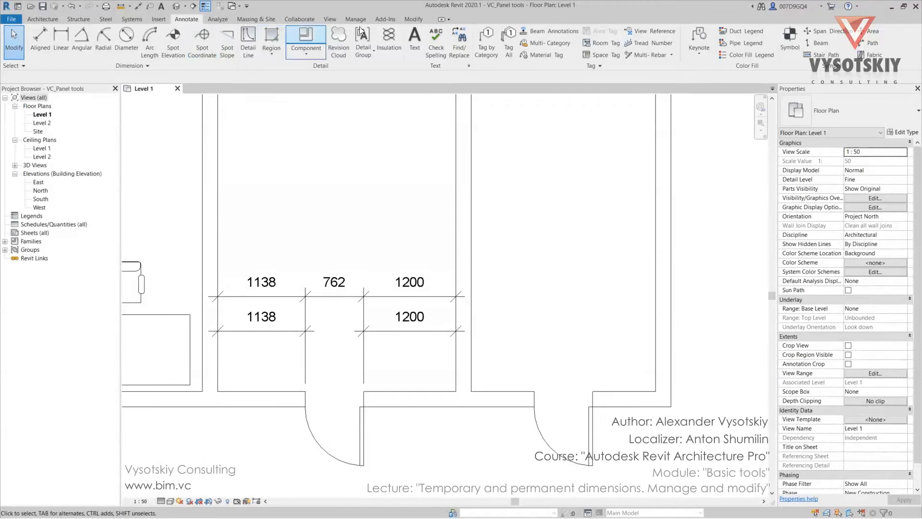
click(413, 19)
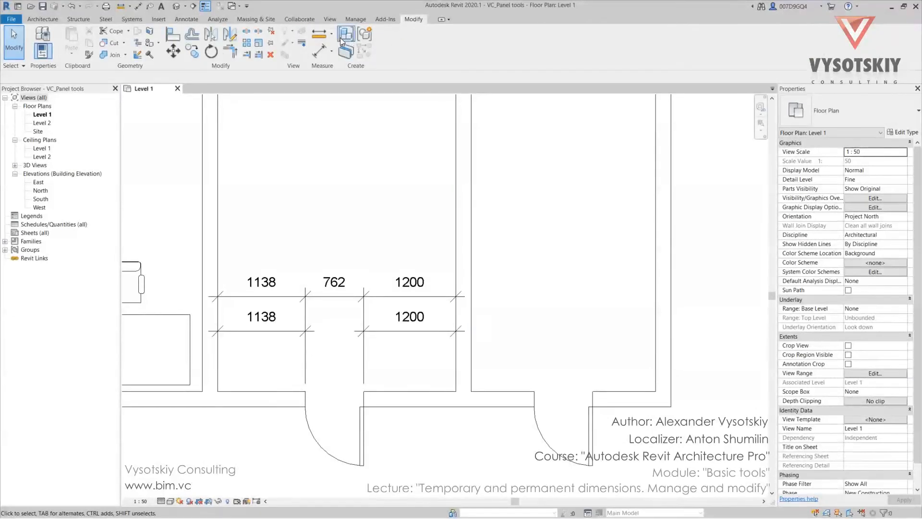